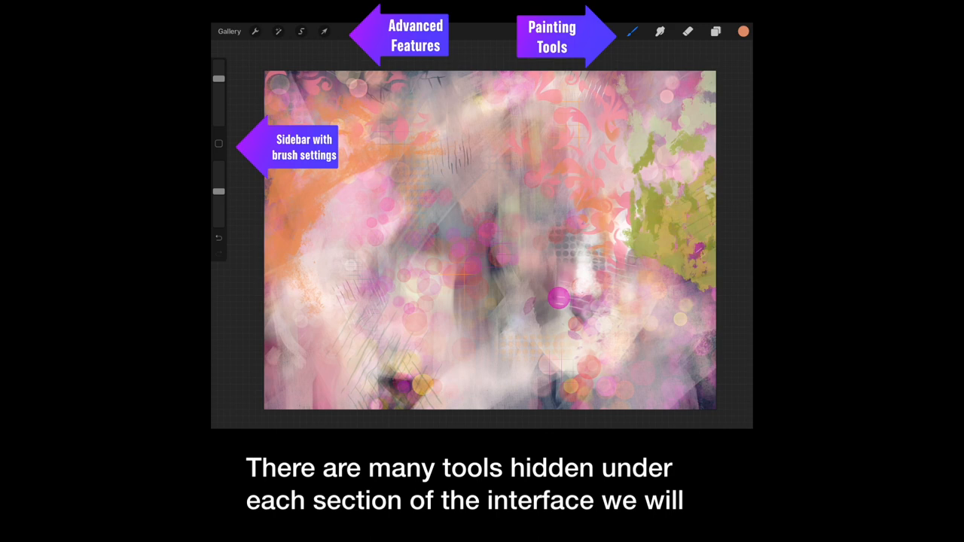
# Browse the Brush Library's Inking category, then bring up the Layers panel
pyautogui.click(630, 32)
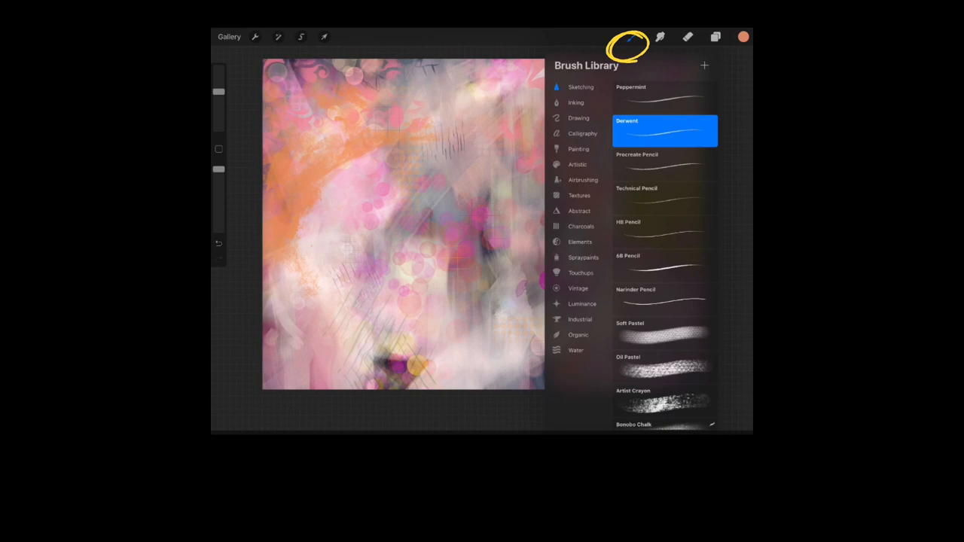
pyautogui.click(578, 241)
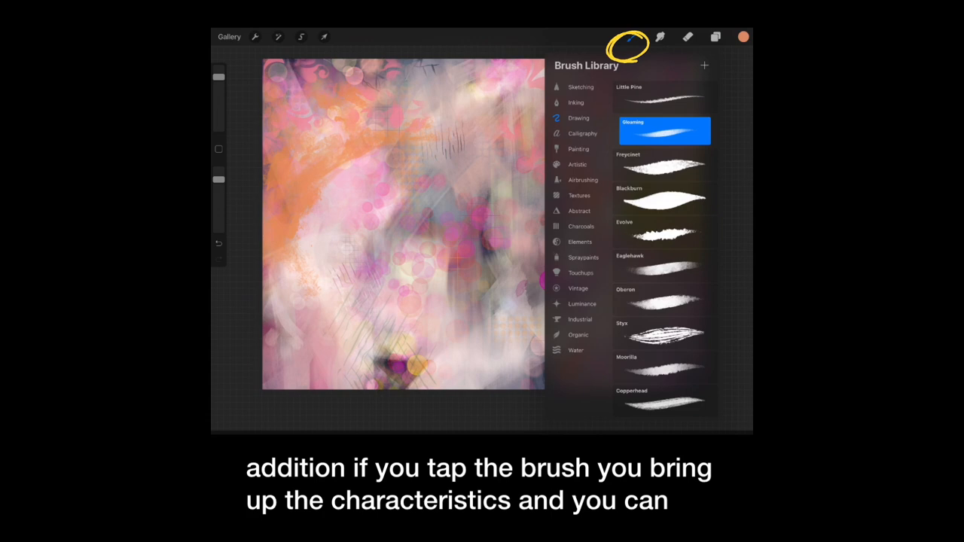
pyautogui.click(664, 130)
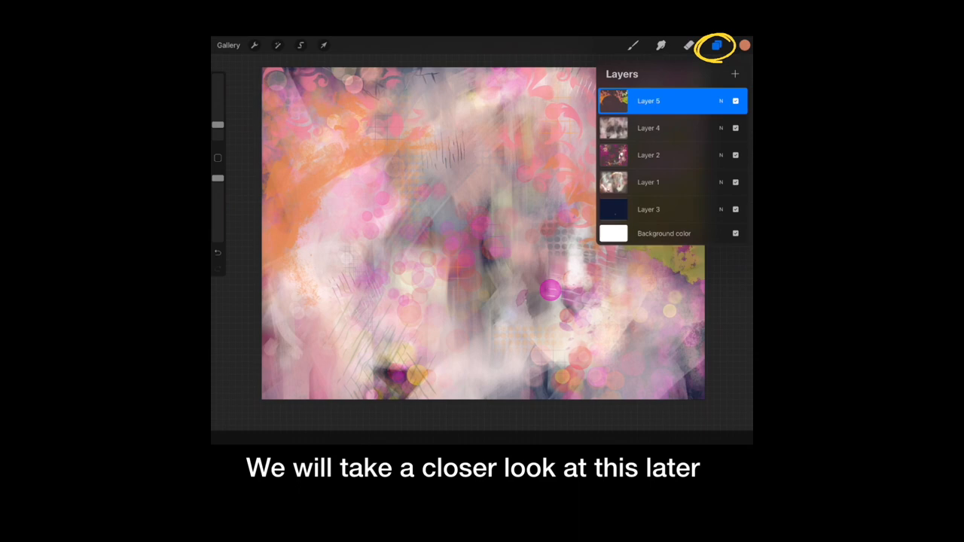
# Bring up the Actions menu with its insert, text and copy/paste options
pyautogui.click(714, 45)
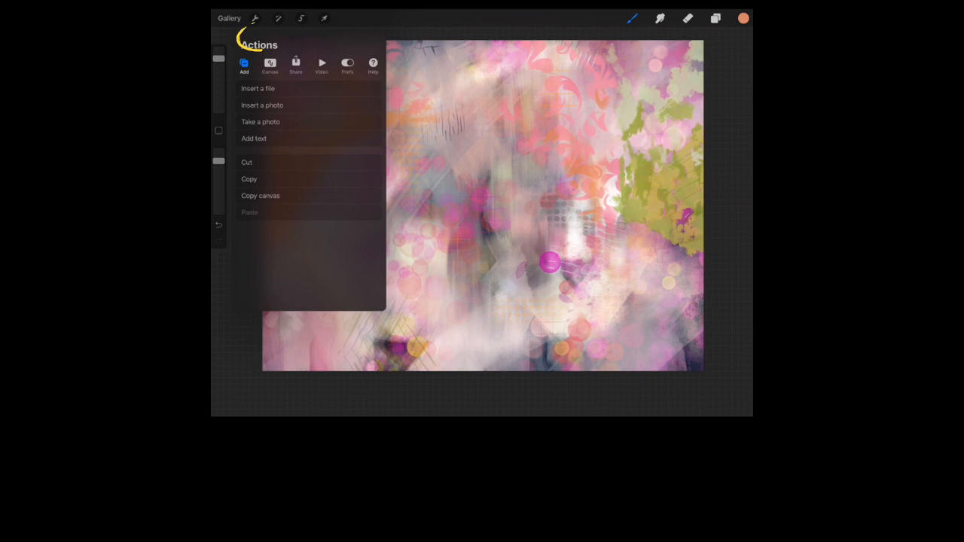
# Review the Canvas, Video and Help action tabs, then show the Adjustments list
pyautogui.click(269, 63)
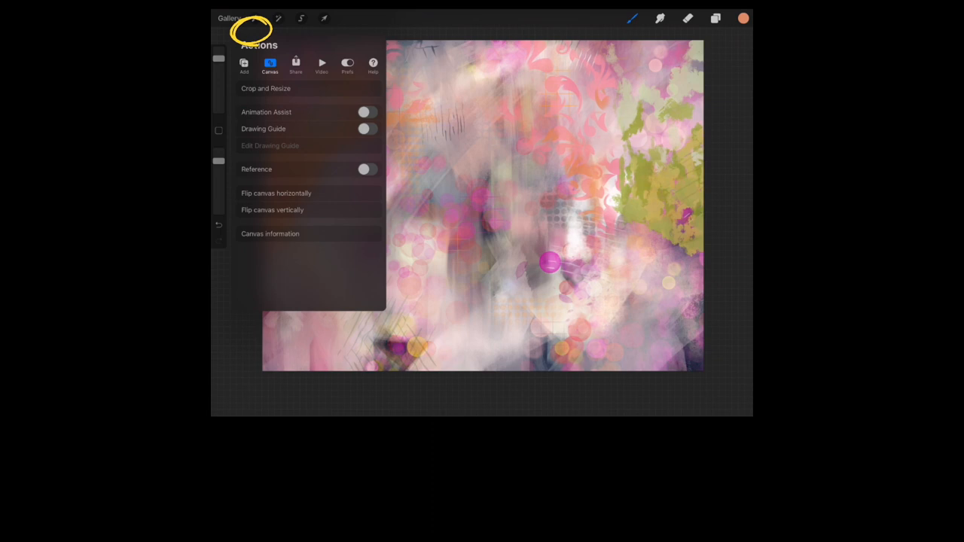
pyautogui.click(322, 63)
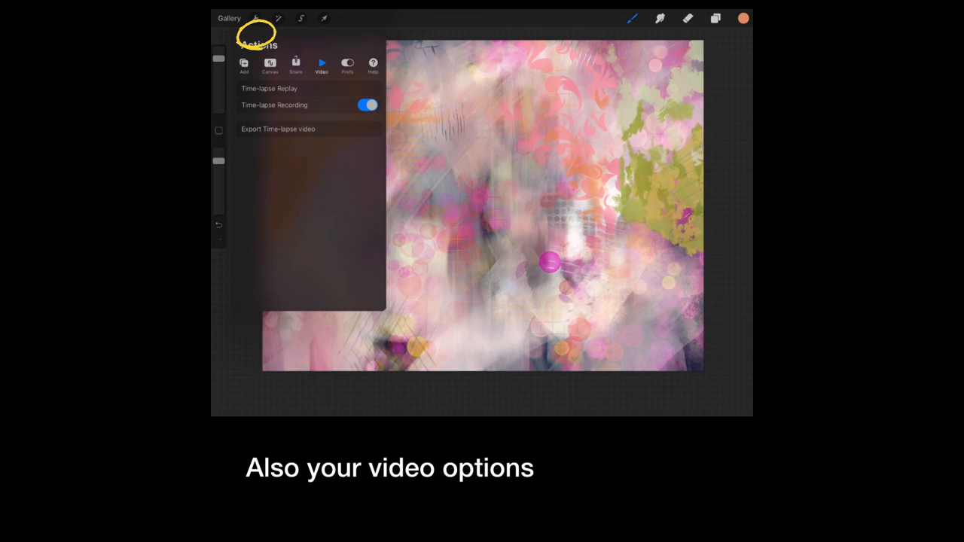
pyautogui.click(373, 63)
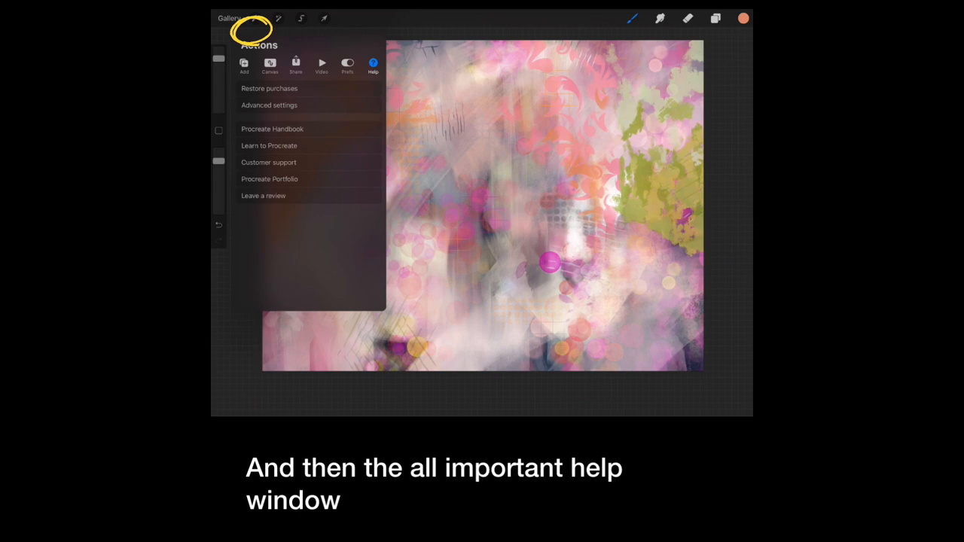
pyautogui.click(277, 18)
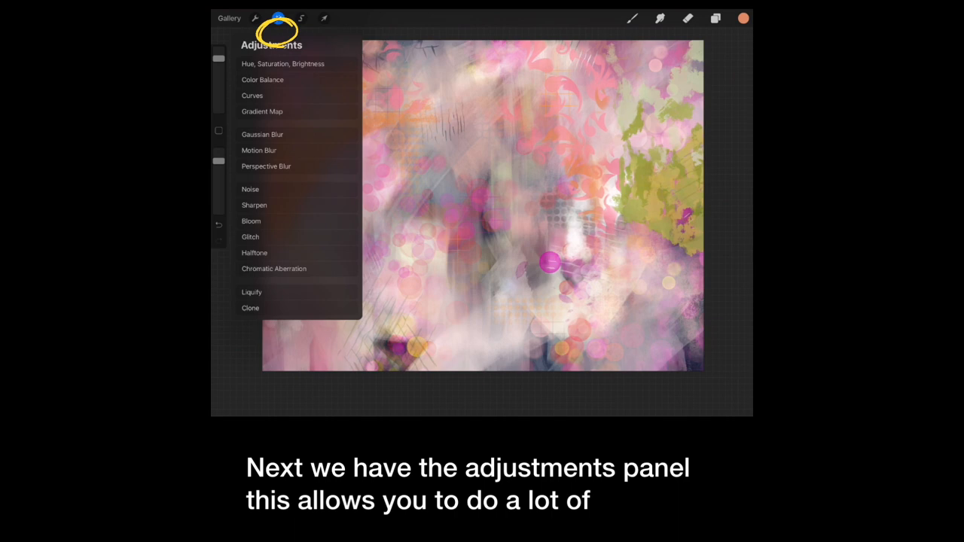
# Dismiss the Adjustments list and return to the gallery of artworks
pyautogui.click(322, 18)
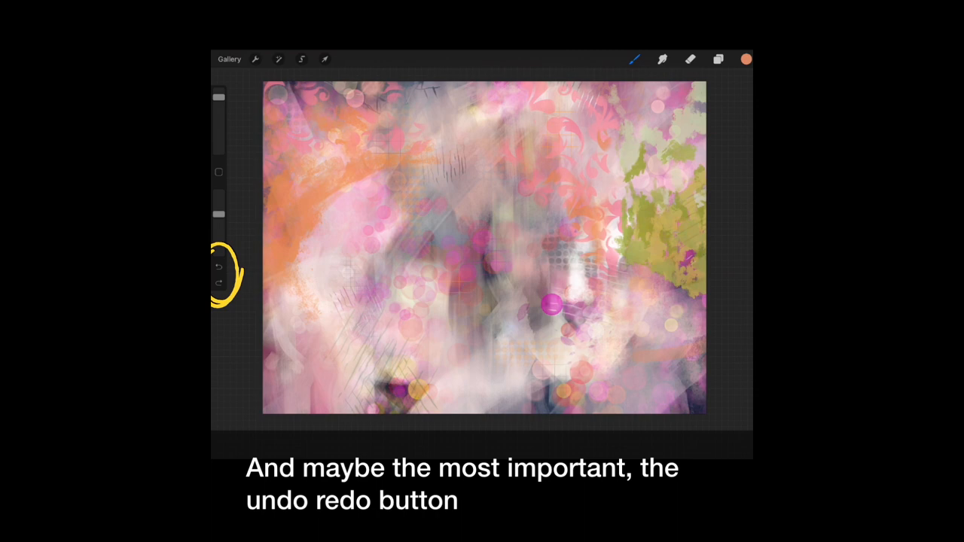
pyautogui.click(229, 60)
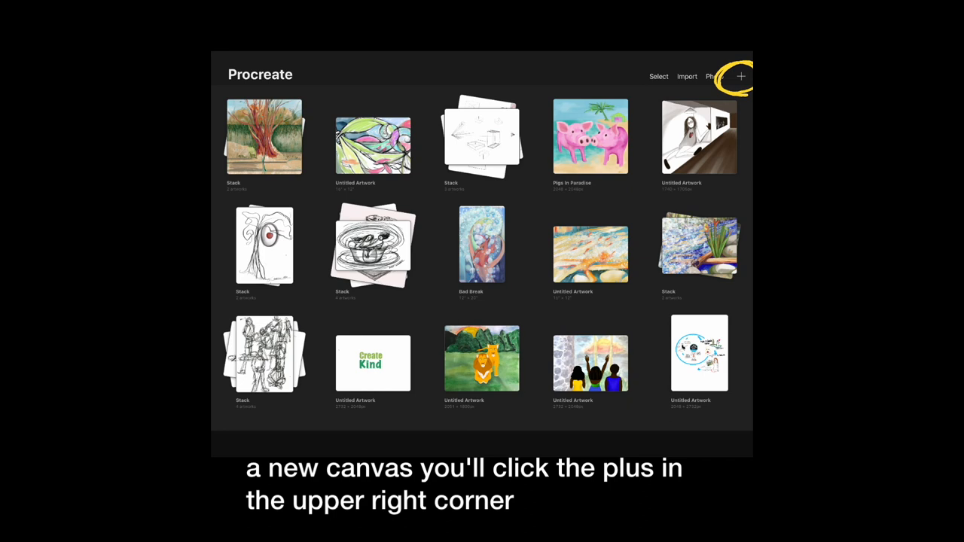
# Start a new custom canvas from the gallery
pyautogui.click(741, 75)
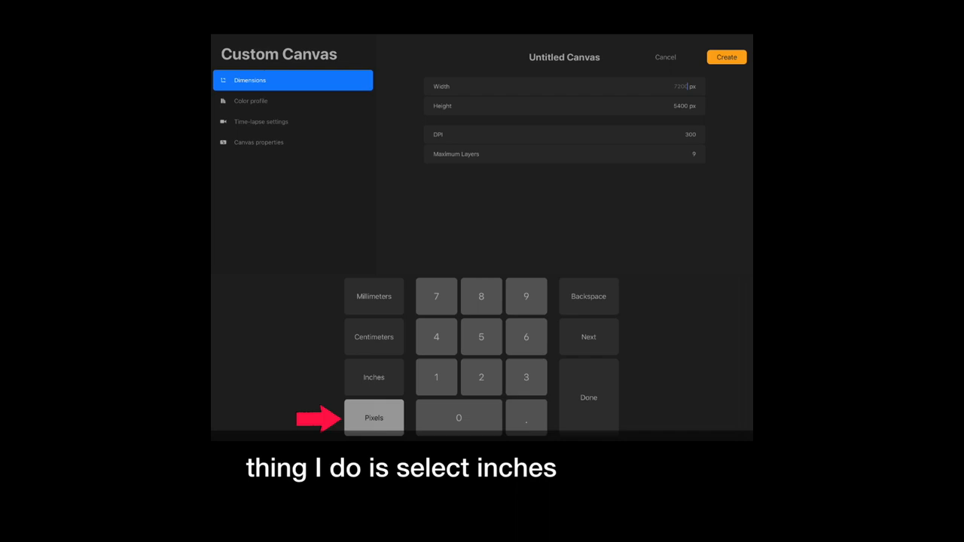
# Measure the canvas in inches at 300 DPI and bring up the colour profile choices
pyautogui.click(374, 382)
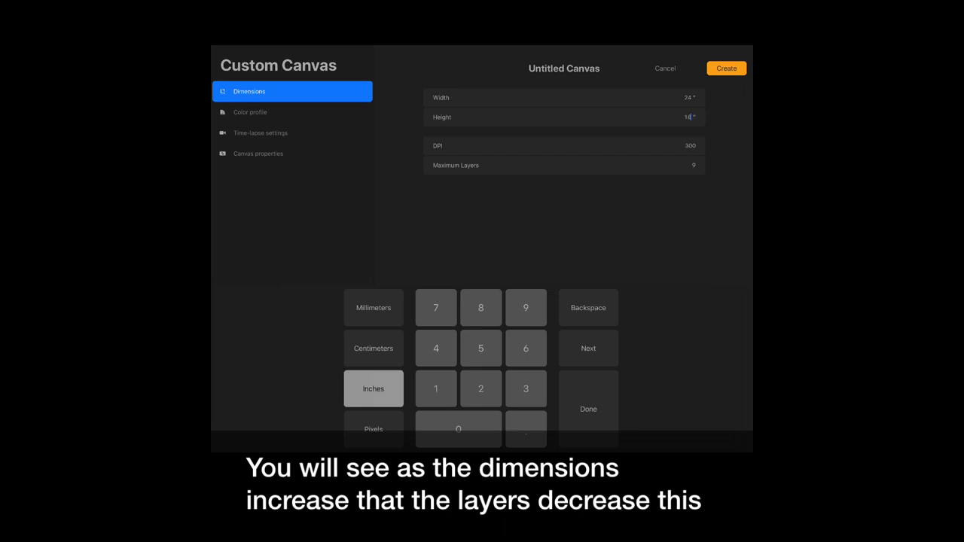
pyautogui.click(250, 112)
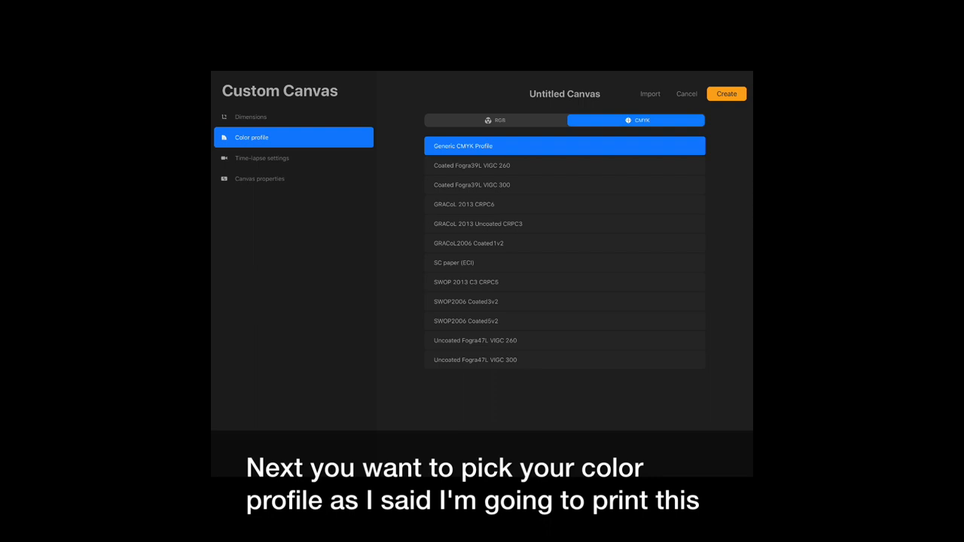
# Choose the Generic CMYK Profile as the canvas colour profile
pyautogui.click(262, 158)
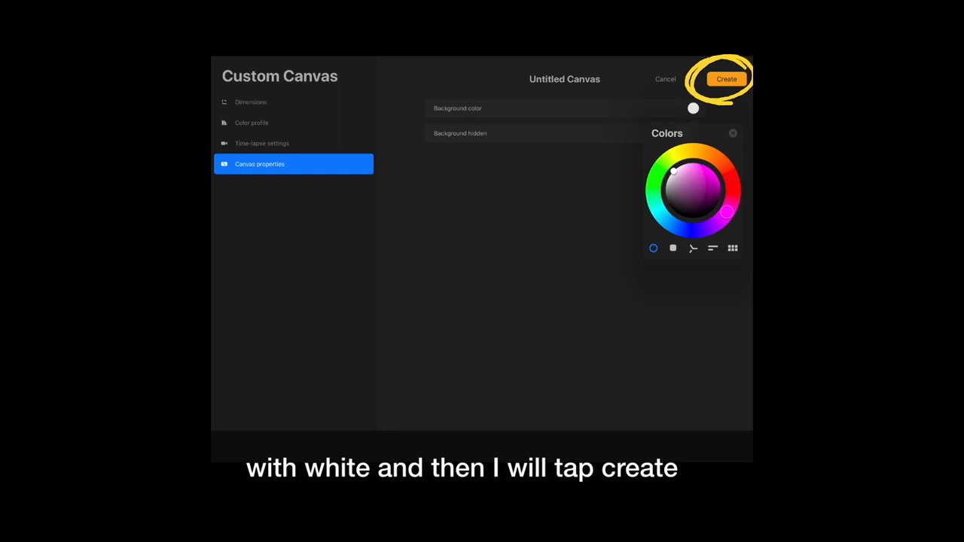
# Create the new canvas with a white background
pyautogui.click(726, 78)
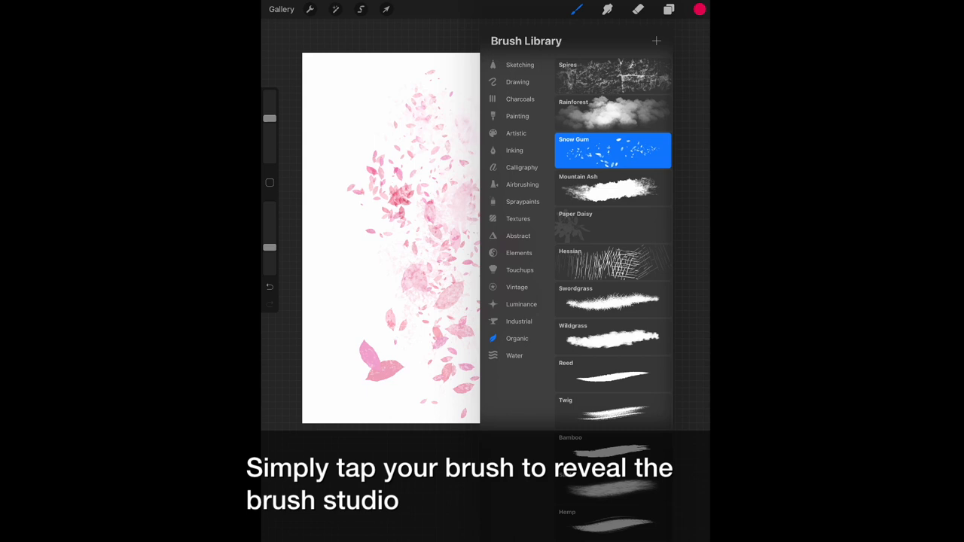
# Raise the Snow Gum petal brush's jitter in Brush Studio so petals scatter more widely
pyautogui.click(611, 150)
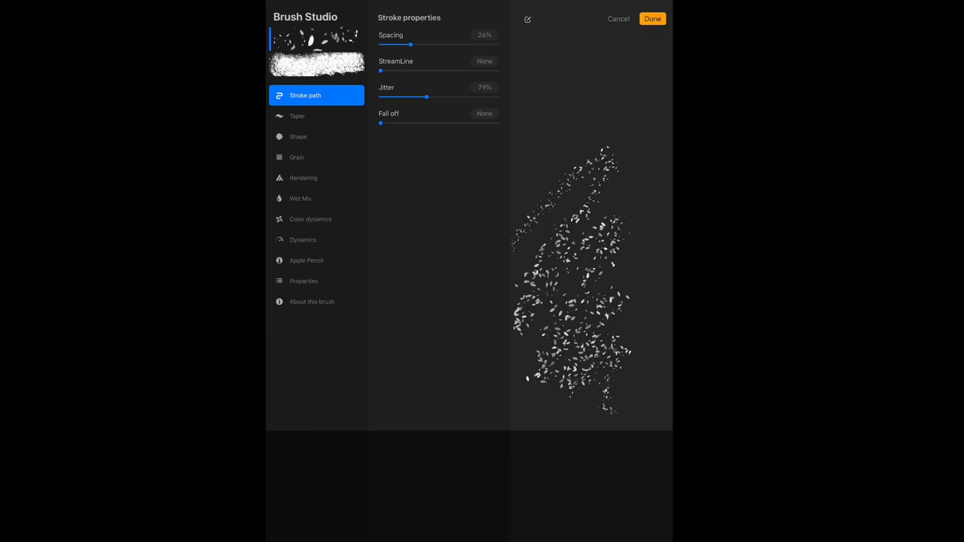
pyautogui.moveTo(411, 43); pyautogui.dragTo(429, 43)
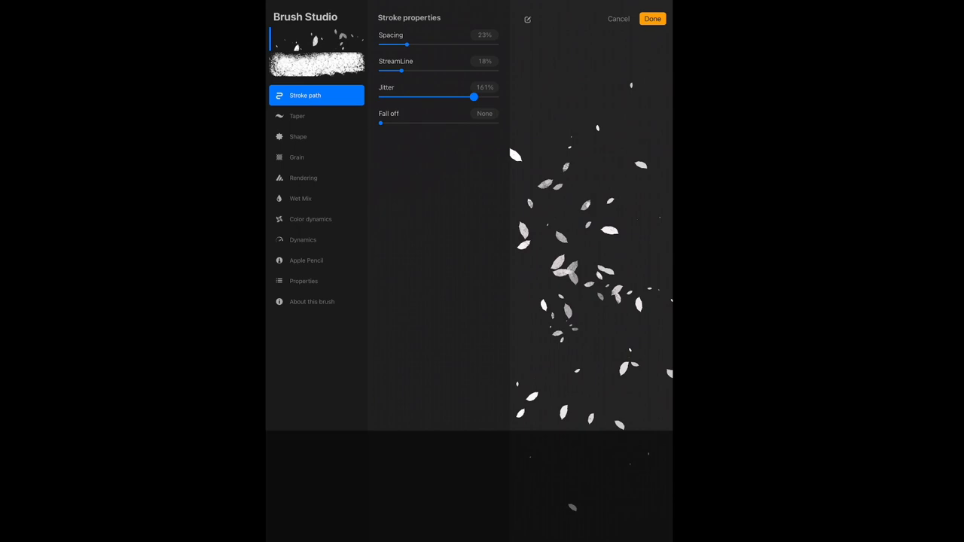
pyautogui.click(651, 18)
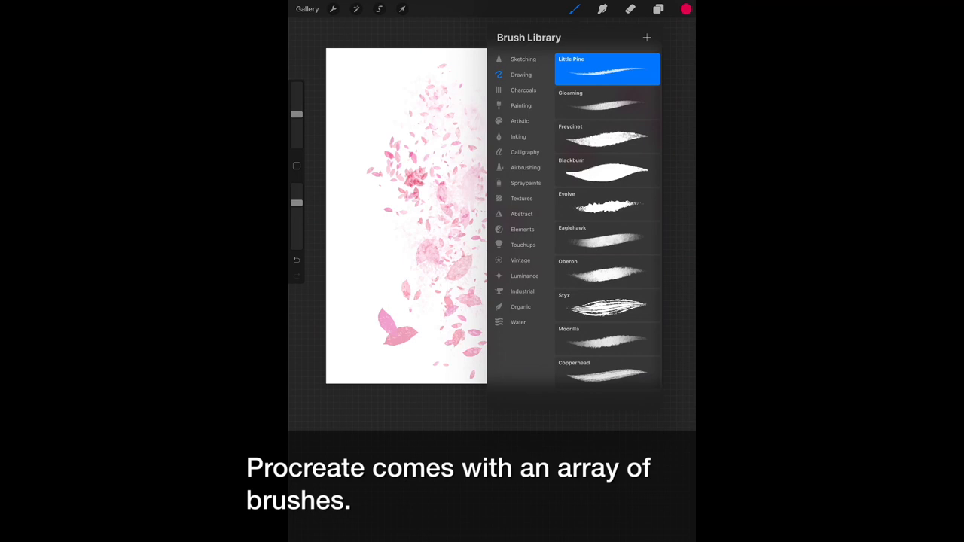
# Paint pink splatters, large blots and soft bokeh circles over the petals
pyautogui.click(521, 229)
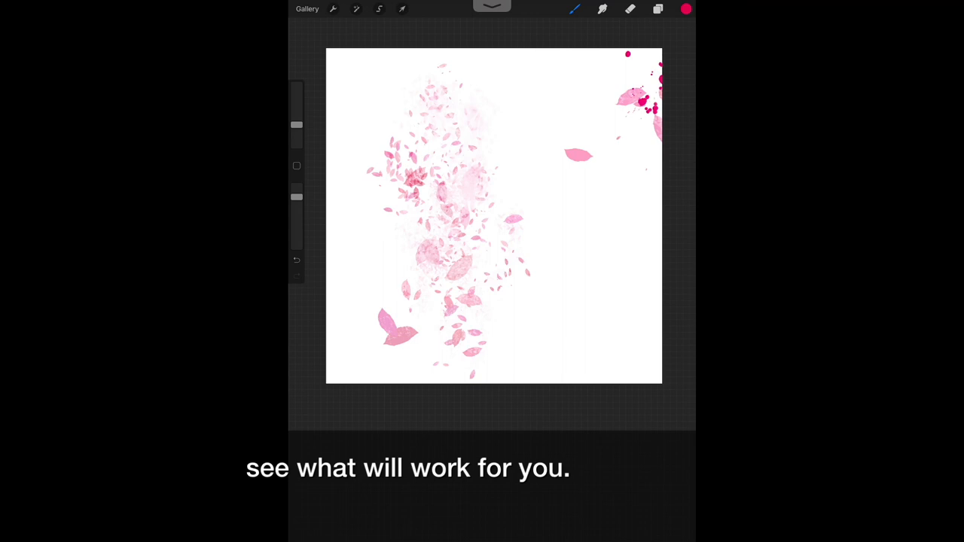
pyautogui.click(574, 9)
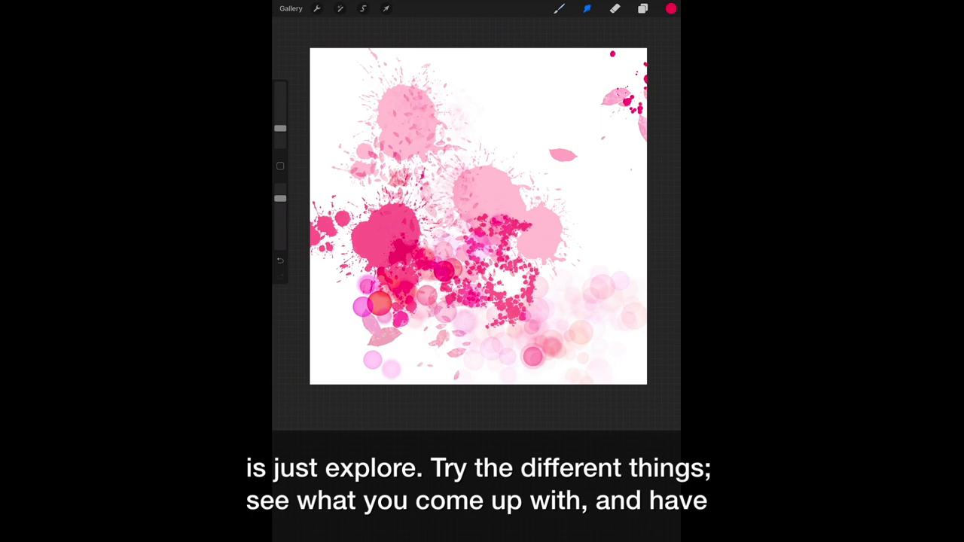
pyautogui.click(558, 9)
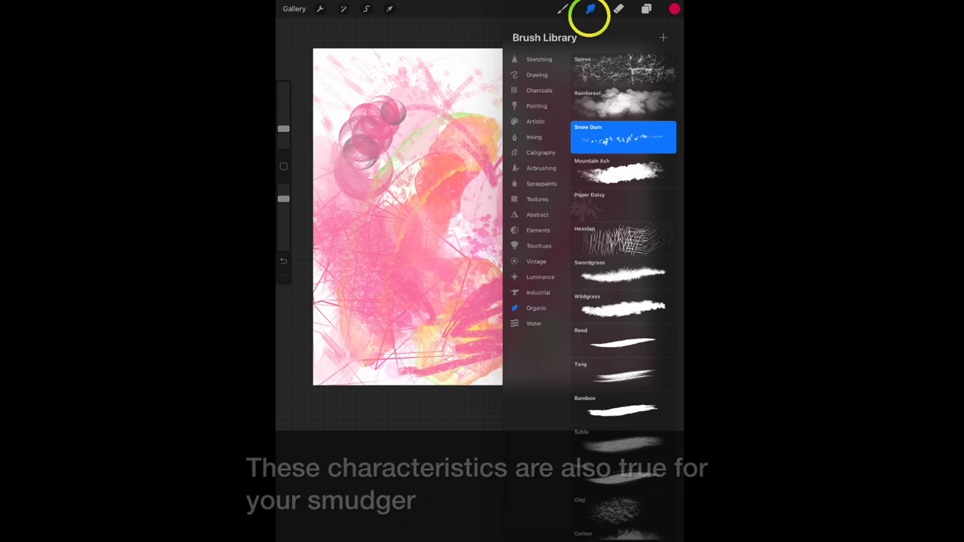
# Browse the smudge Brush Library from Sketching to the Painting set with Round Brush listed
pyautogui.click(536, 105)
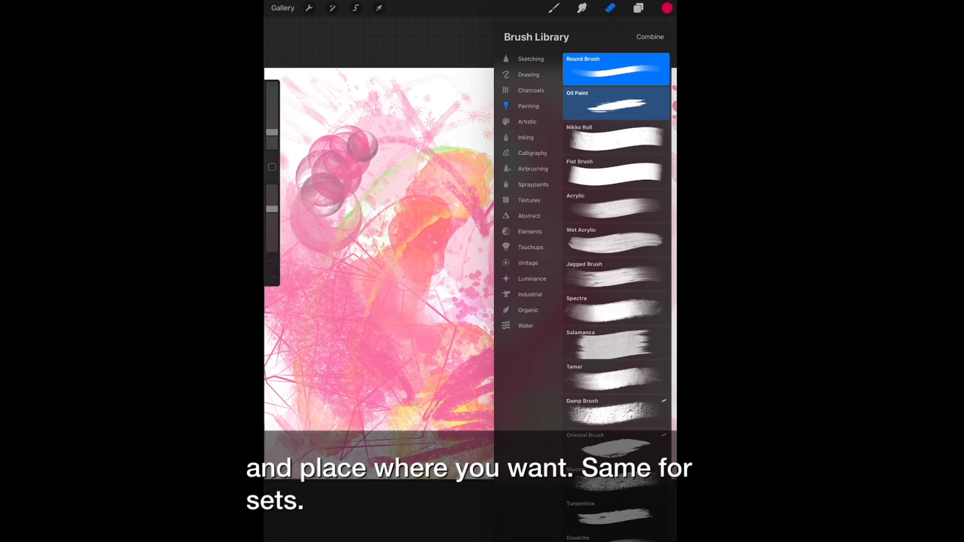
pyautogui.click(530, 57)
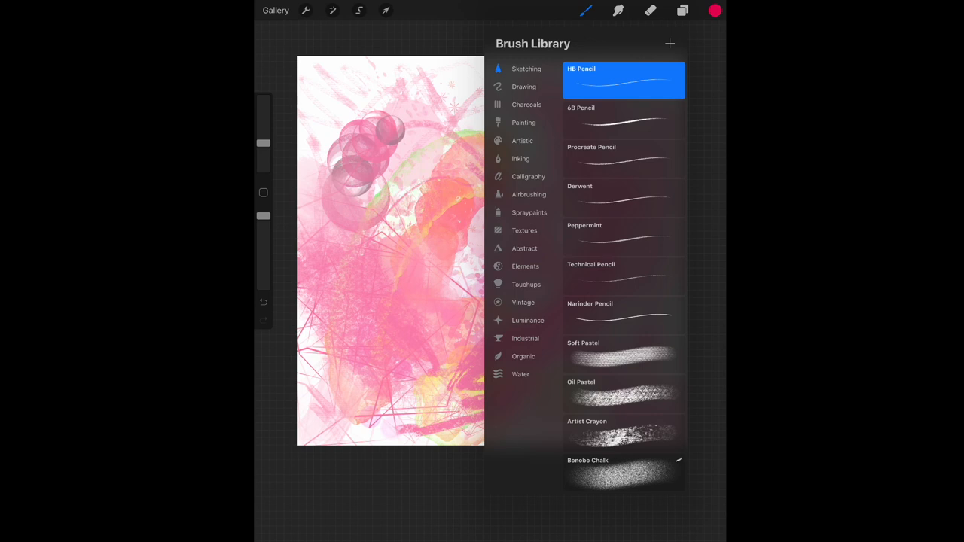
pyautogui.click(524, 115)
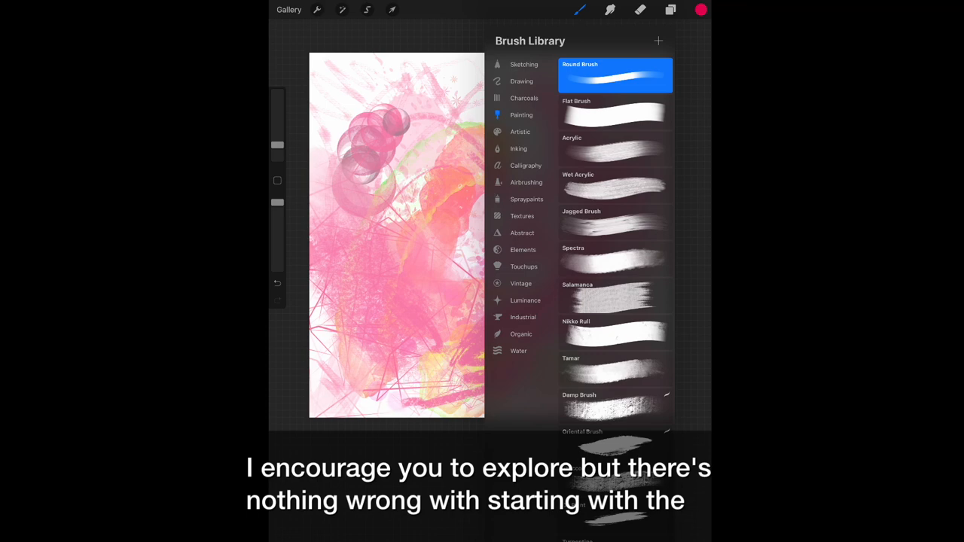
pyautogui.click(660, 9)
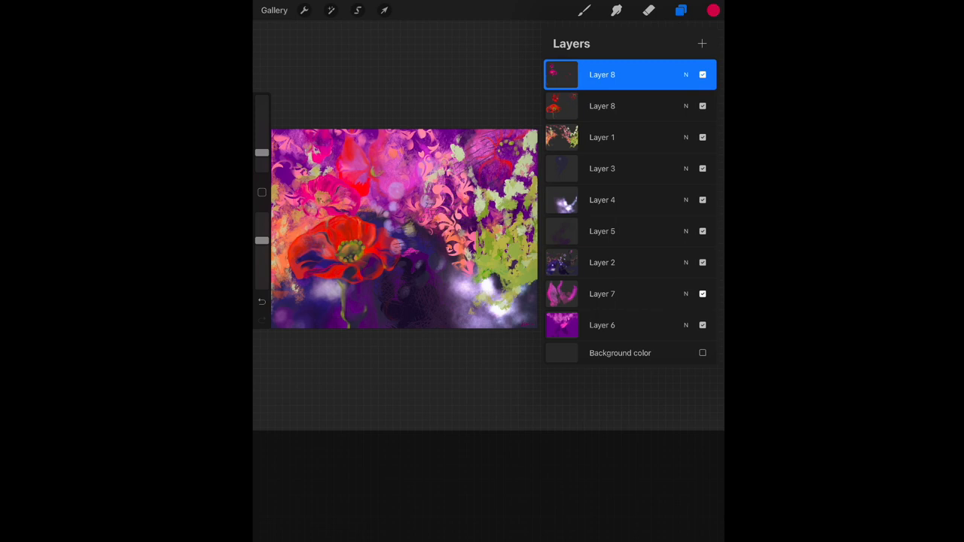
# Turn off visibility of the top Layer 8 so the landscape painting shows
pyautogui.click(702, 74)
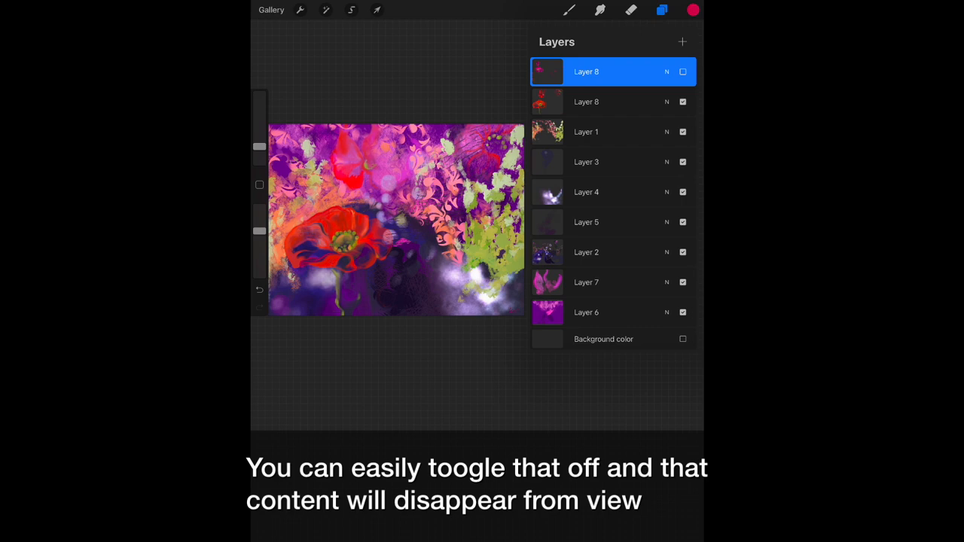
pyautogui.click(666, 72)
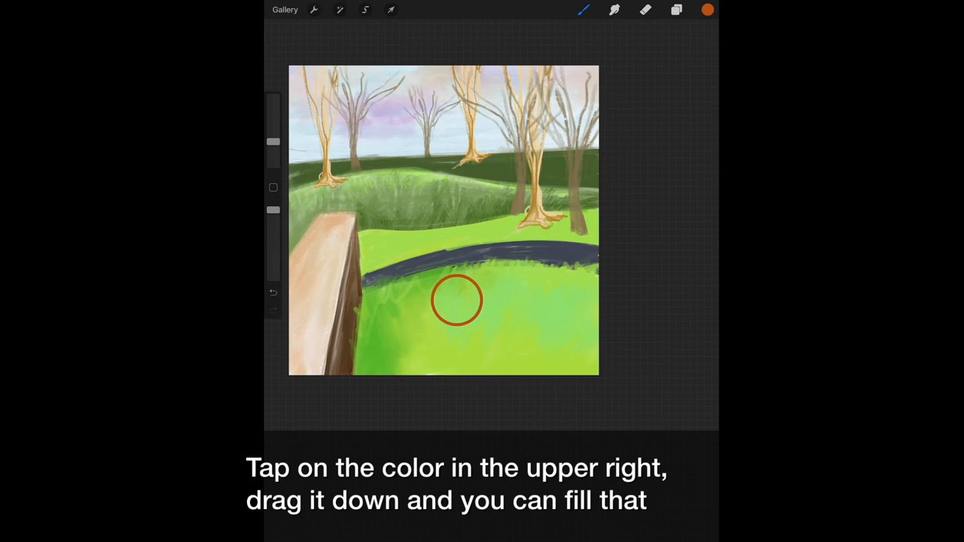
# Color-drop bright green onto the meadow below the dark winding path
pyautogui.click(676, 9)
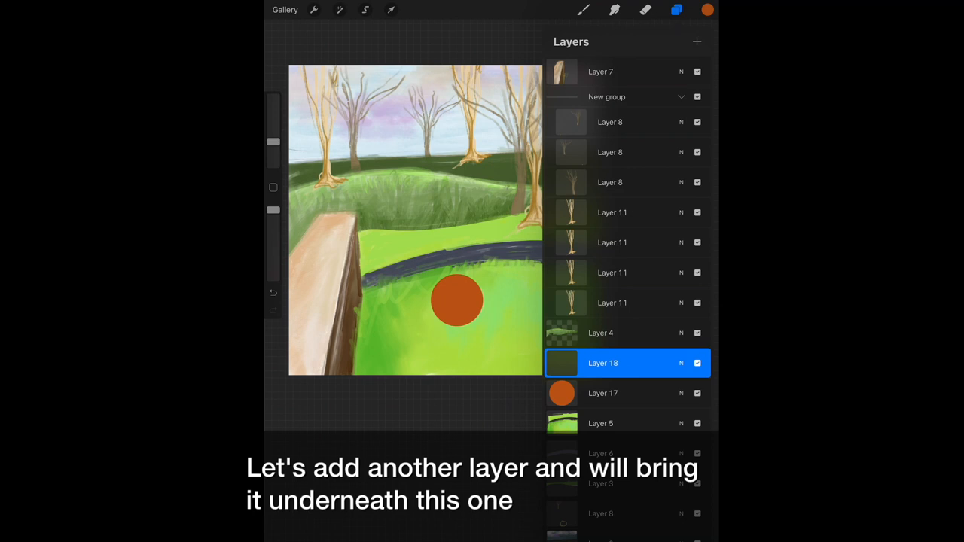
# Add a layer under the ball and shape a dark oval shadow with QuickShape
pyautogui.click(707, 9)
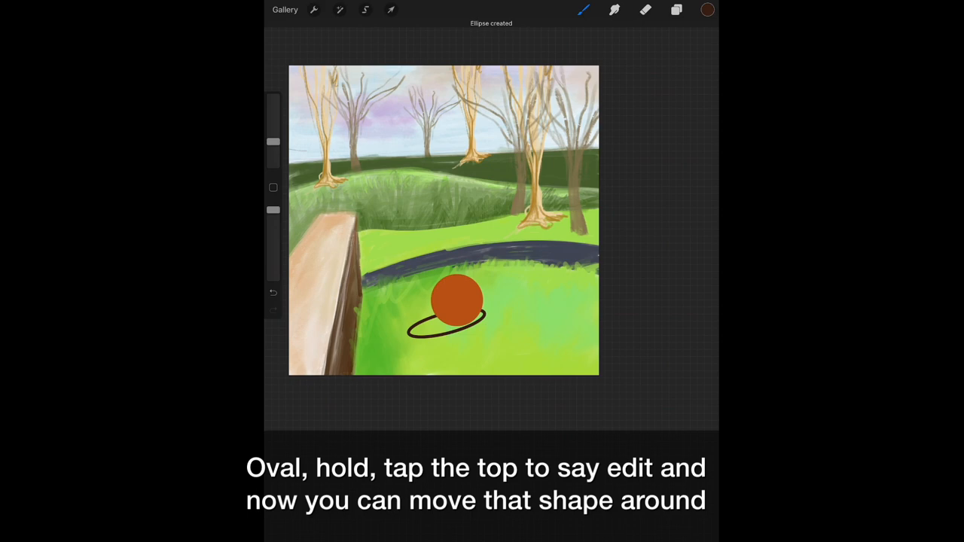
pyautogui.click(491, 24)
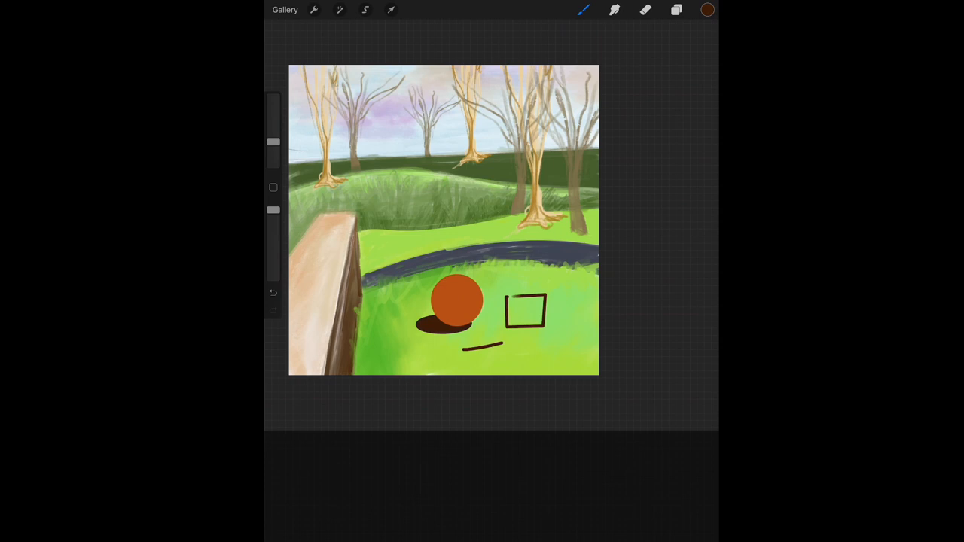
# Transform the ball and shadow layers together, shifting them right across the grass
pyautogui.click(390, 9)
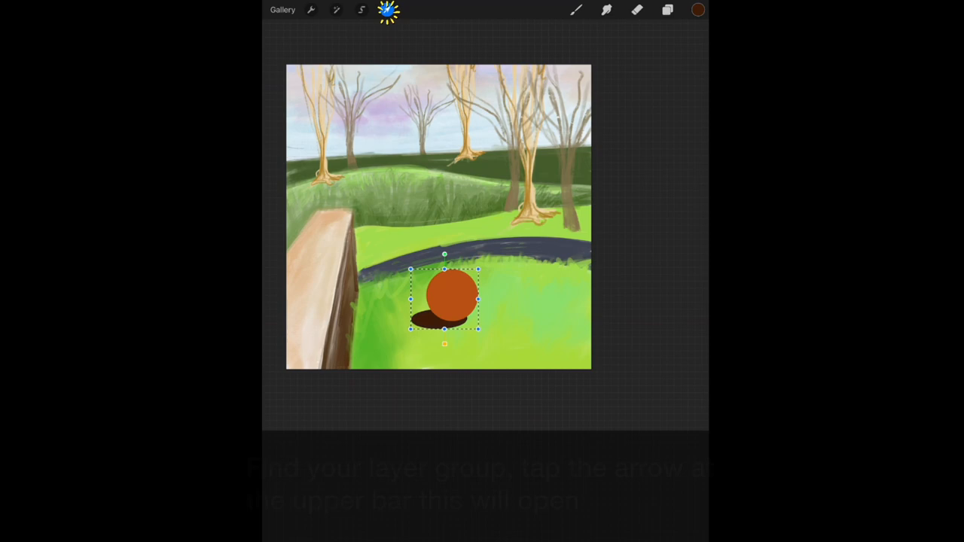
pyautogui.moveTo(444, 300); pyautogui.dragTo(519, 287)
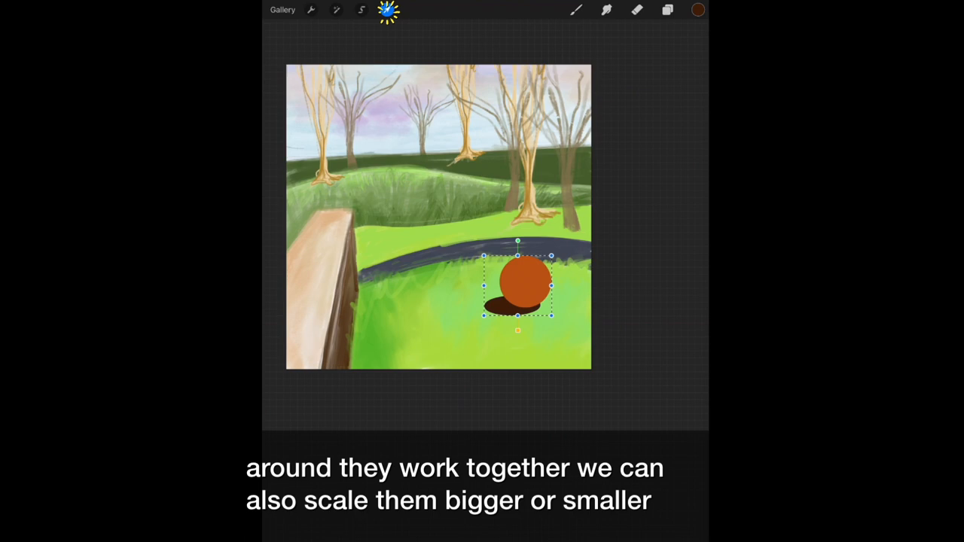
pyautogui.click(667, 9)
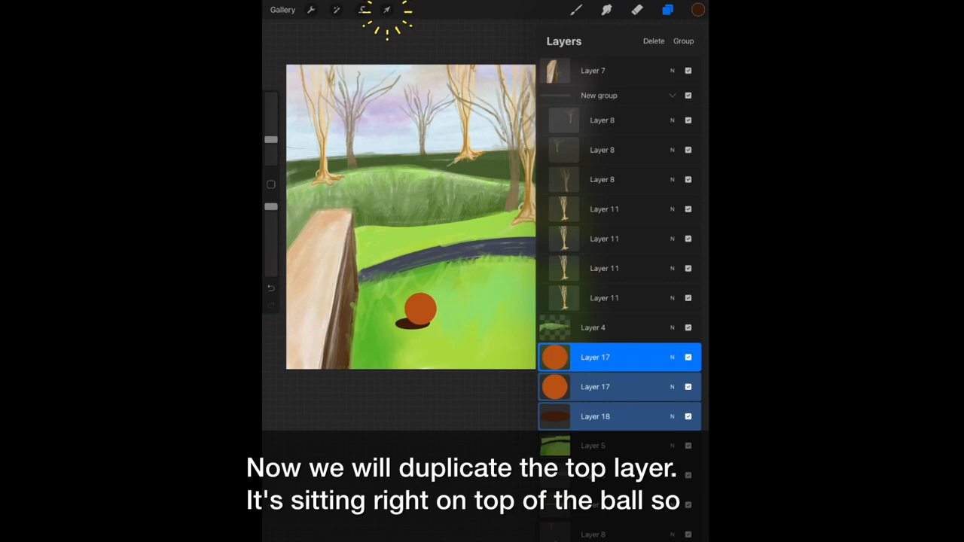
# Duplicate the orange ball layer and enlarge the copy near the bottom edge
pyautogui.click(385, 9)
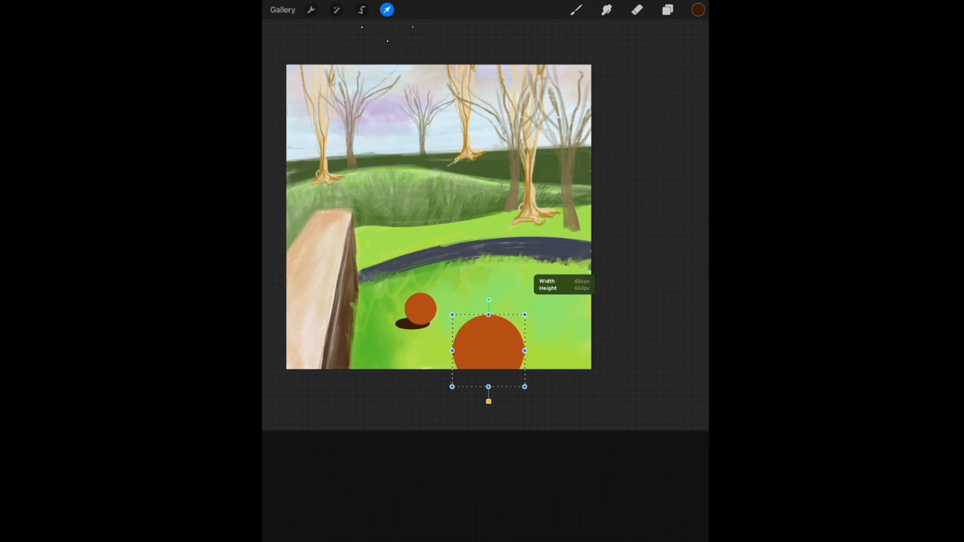
pyautogui.moveTo(487, 349); pyautogui.dragTo(575, 328)
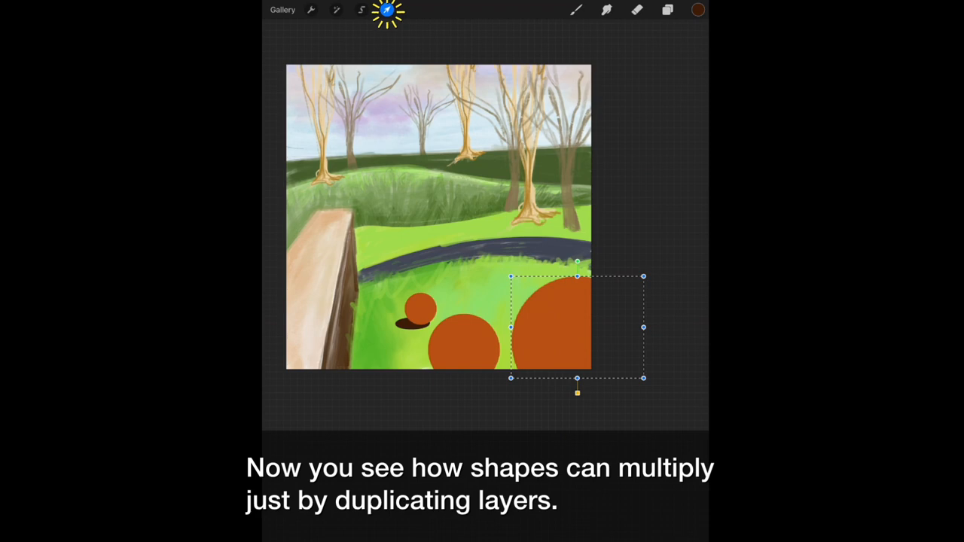
pyautogui.click(310, 9)
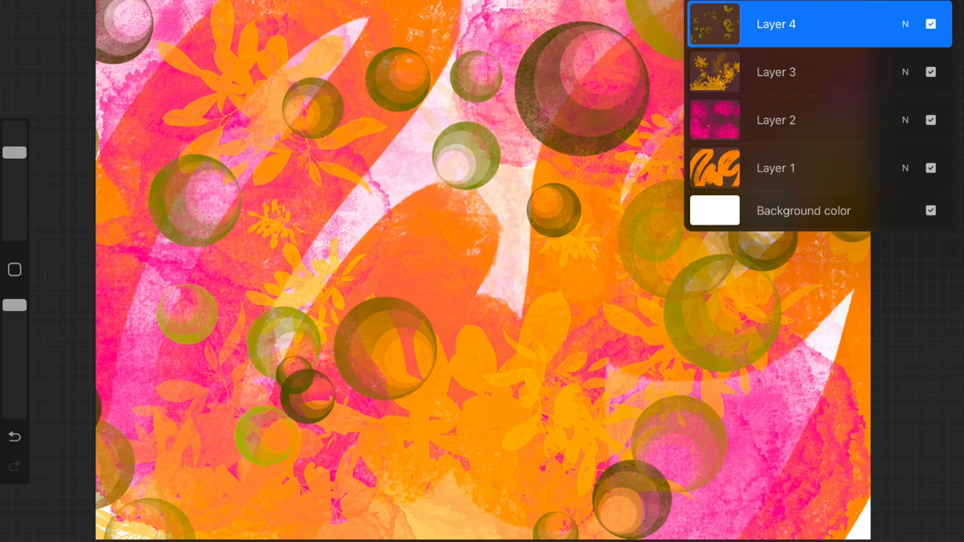
# Insert a text box via Add, enter Create Bravely and confirm its font style
pyautogui.click(63, 12)
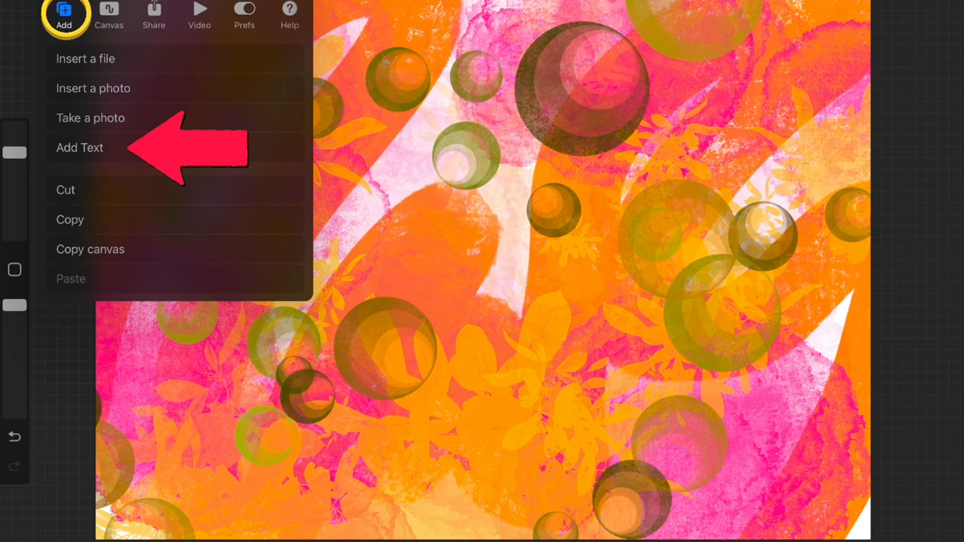
pyautogui.click(78, 147)
pyautogui.write('Create Bravely')
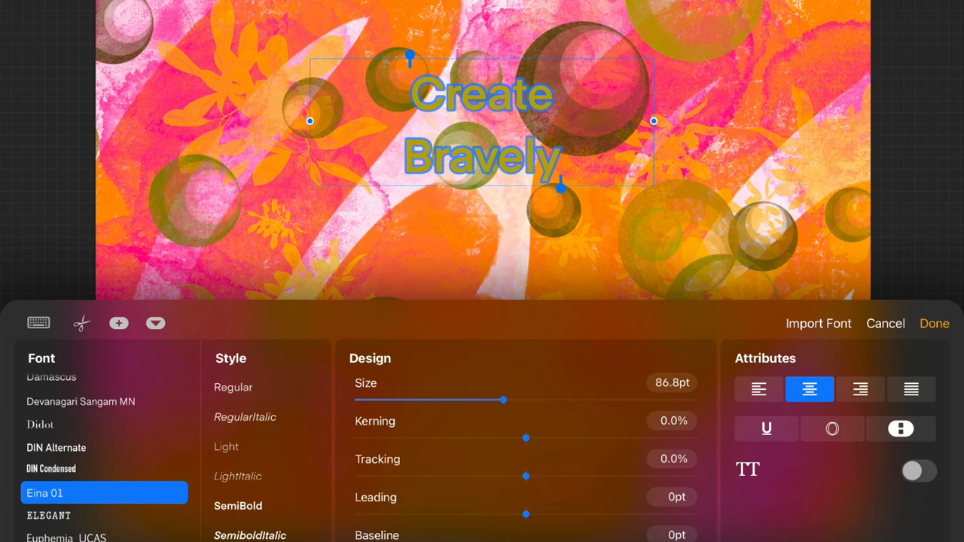
pyautogui.click(934, 322)
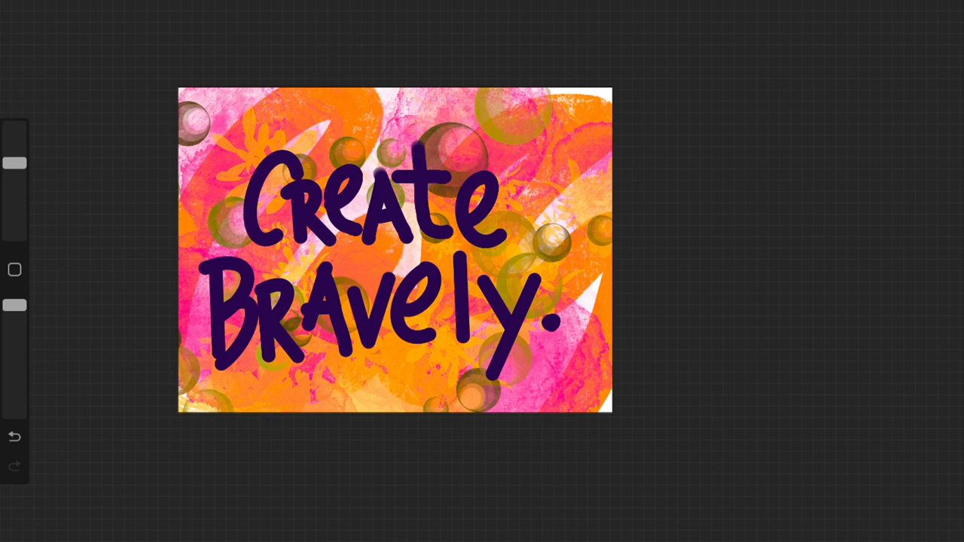
# Bring up the Share menu for the finished Create Bravely poster
pyautogui.click(153, 12)
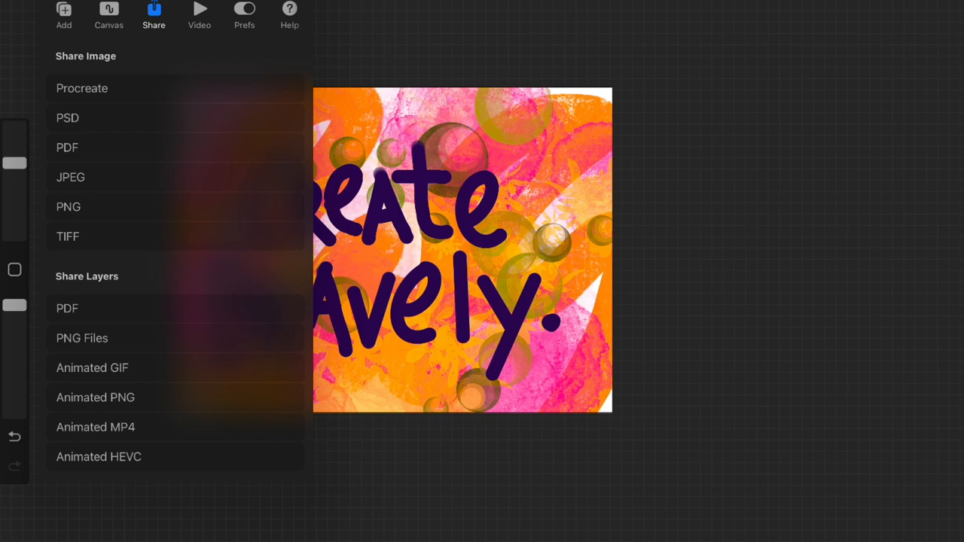
# Export the poster as a JPEG image to the system share sheet
pyautogui.click(69, 177)
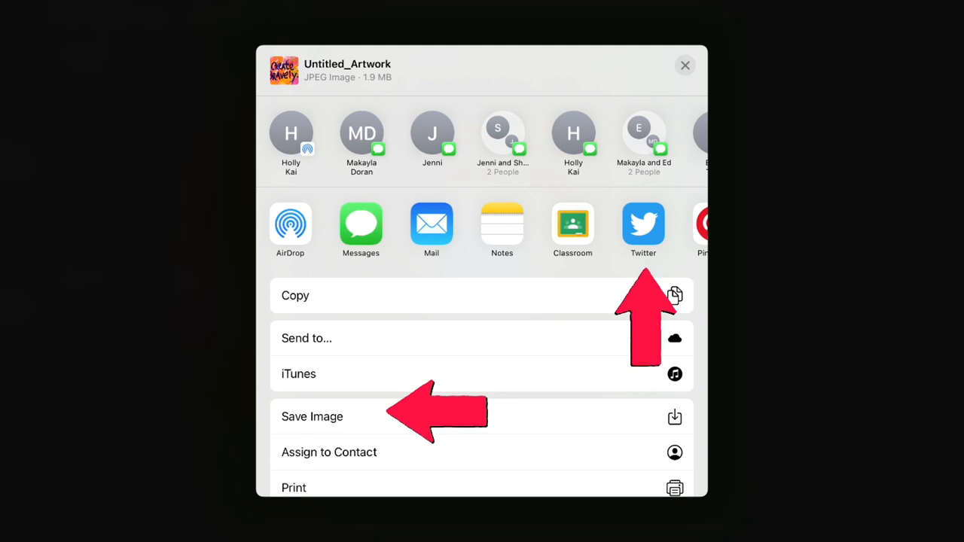